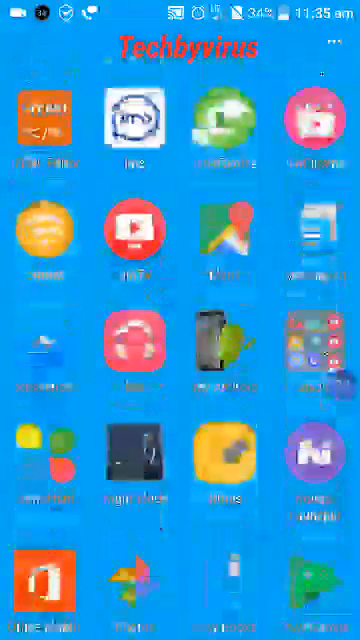
# Scroll the app drawer and launch Google Play Store.
pyautogui.scroll(-3)
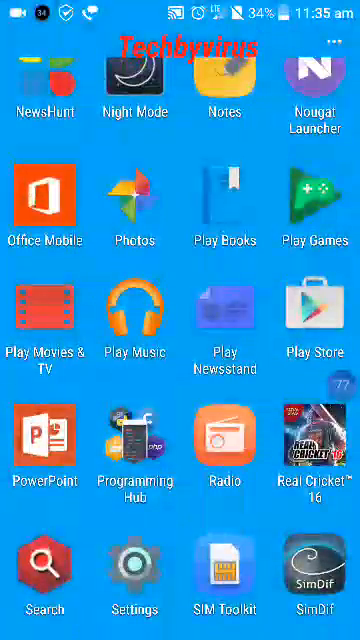
pyautogui.click(315, 315)
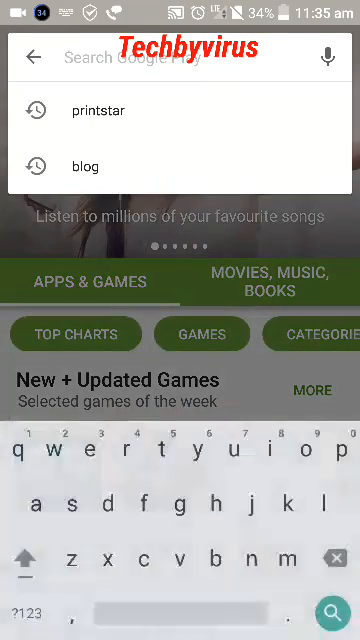
# Search Google Play for 'Starprint' and open the StarPrint app.
pyautogui.write('Star')
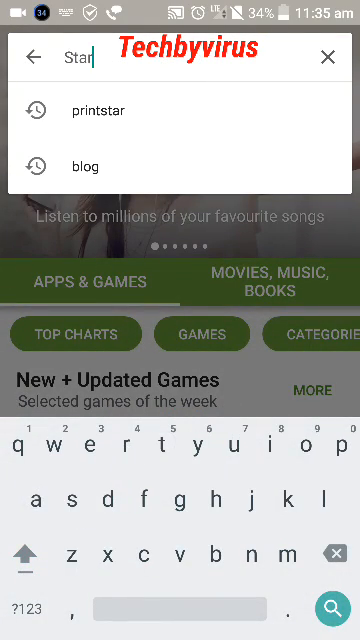
pyautogui.write('print')
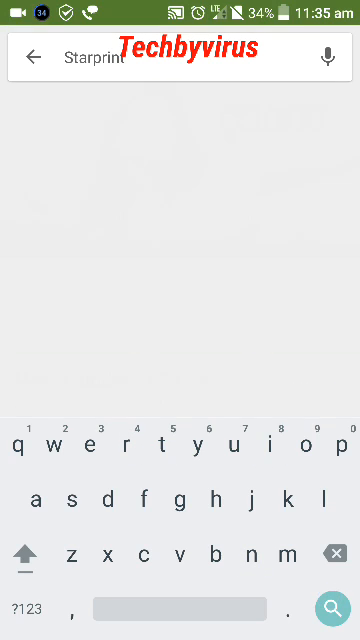
pyautogui.click(330, 608)
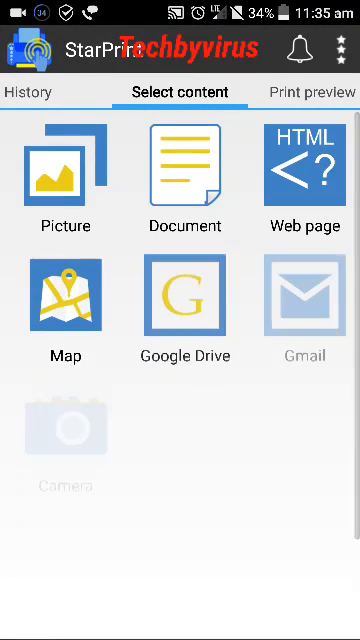
# Choose the 'My Dad installed Whatsapp' joke picture and accept it for printing.
pyautogui.scroll(-3)
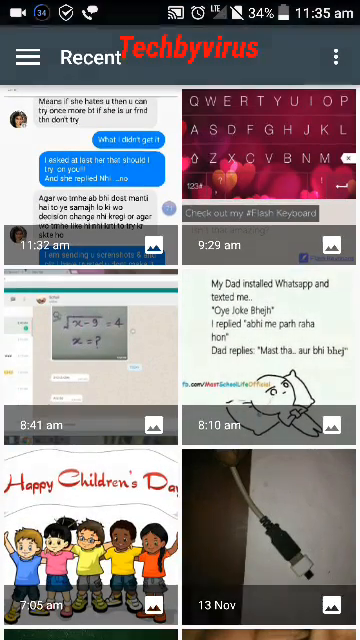
pyautogui.click(270, 360)
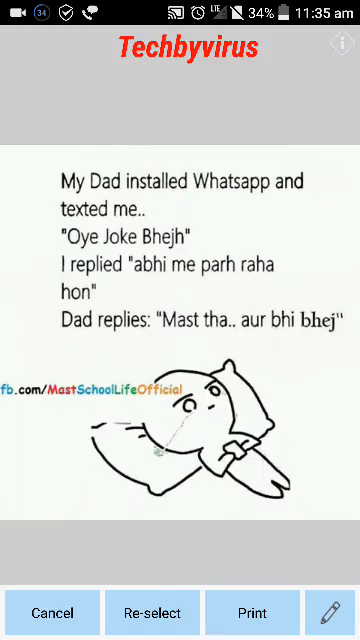
pyautogui.click(253, 612)
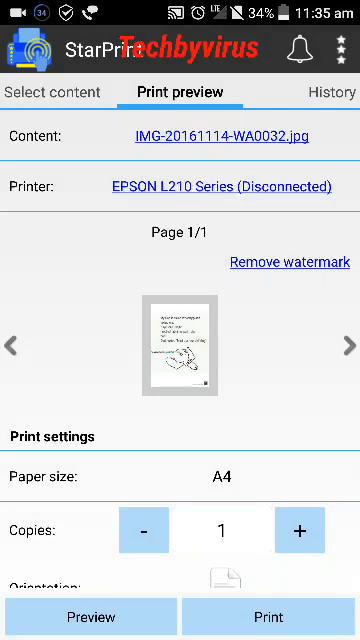
pyautogui.click(224, 186)
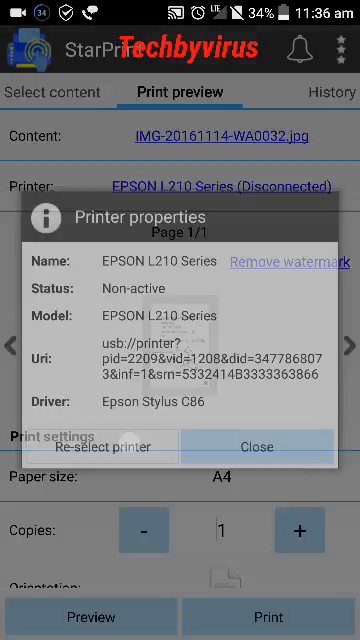
pyautogui.click(101, 446)
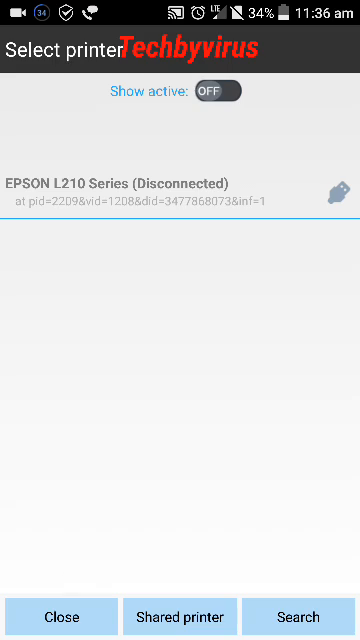
pyautogui.click(180, 183)
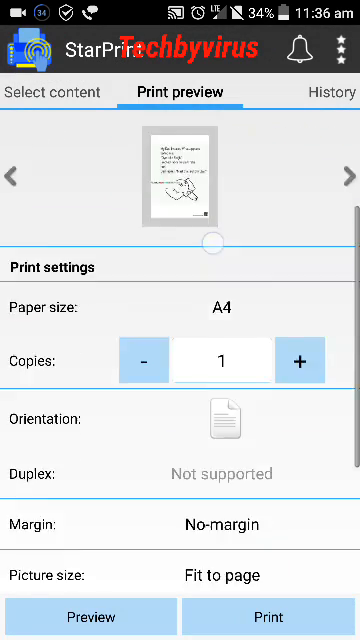
# Scroll the print settings and print the photo on the EPSON L210.
pyautogui.scroll(-3)
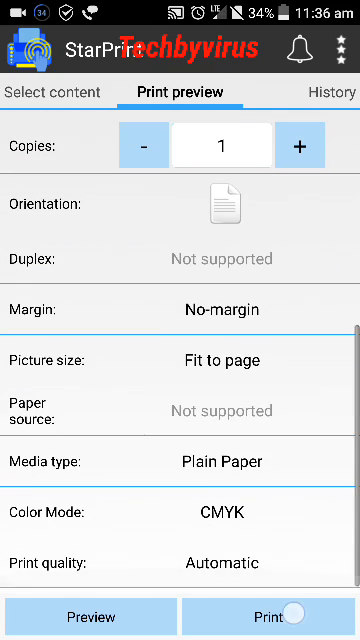
pyautogui.click(268, 615)
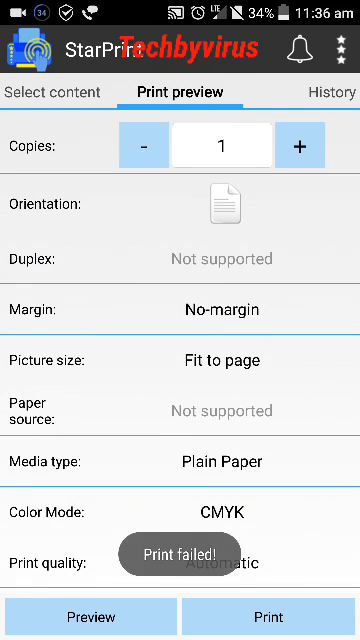